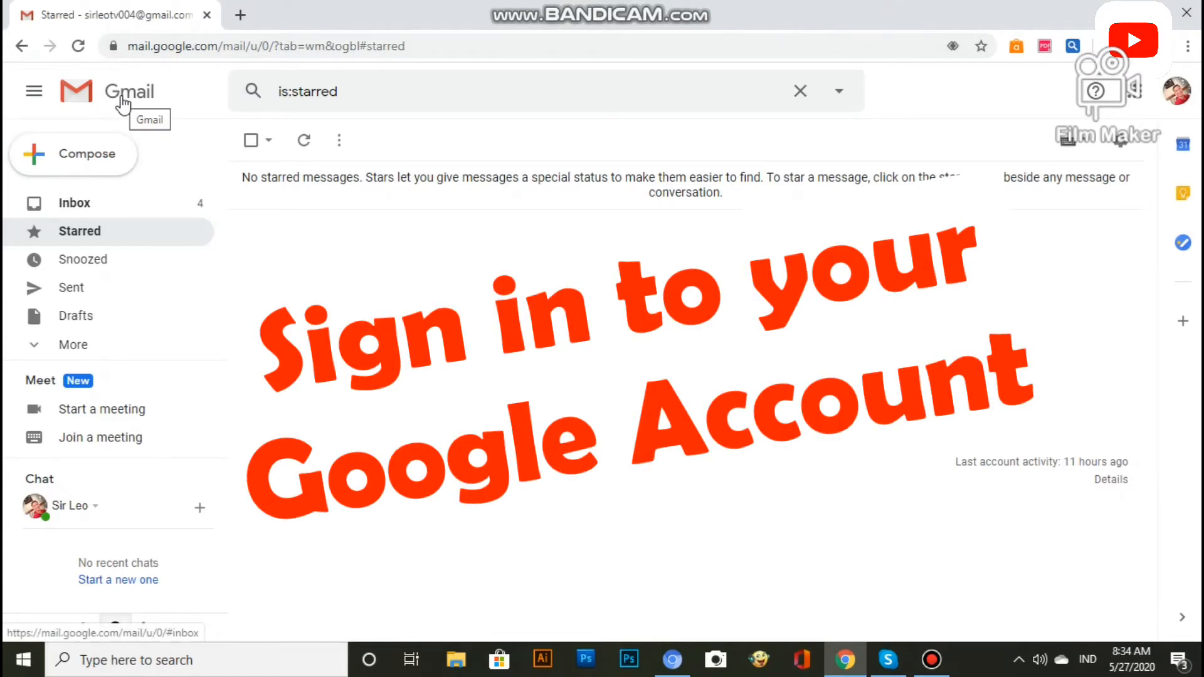
mouse_move(113, 119)
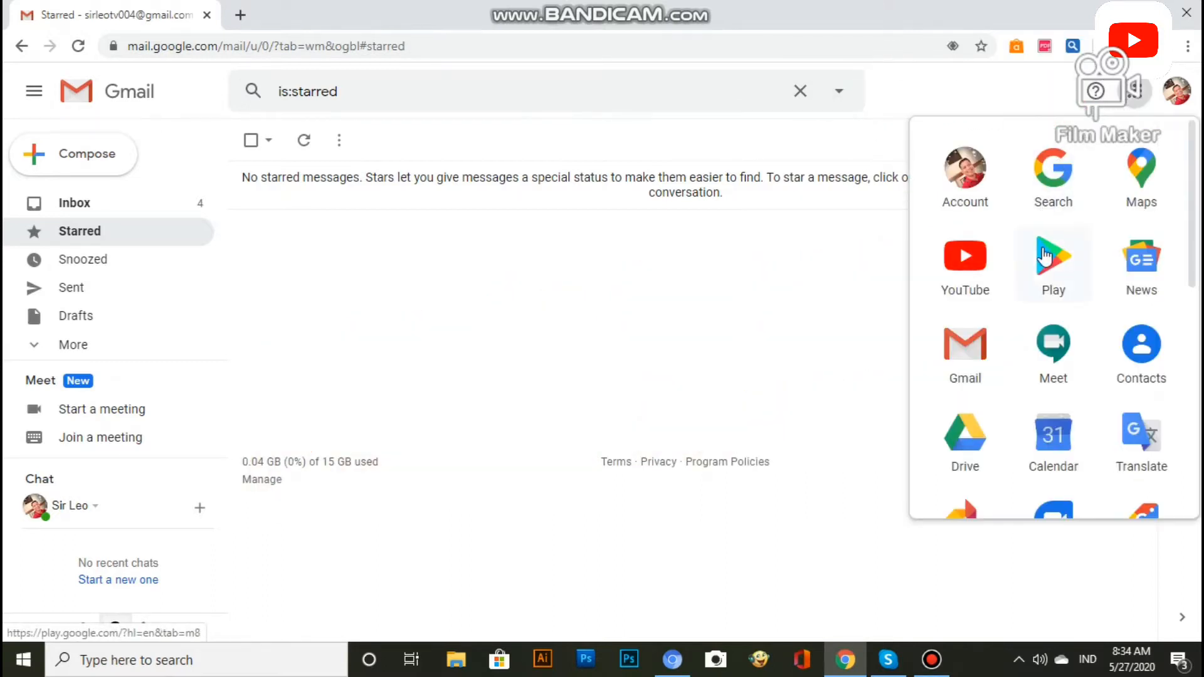
mouse_move(964, 353)
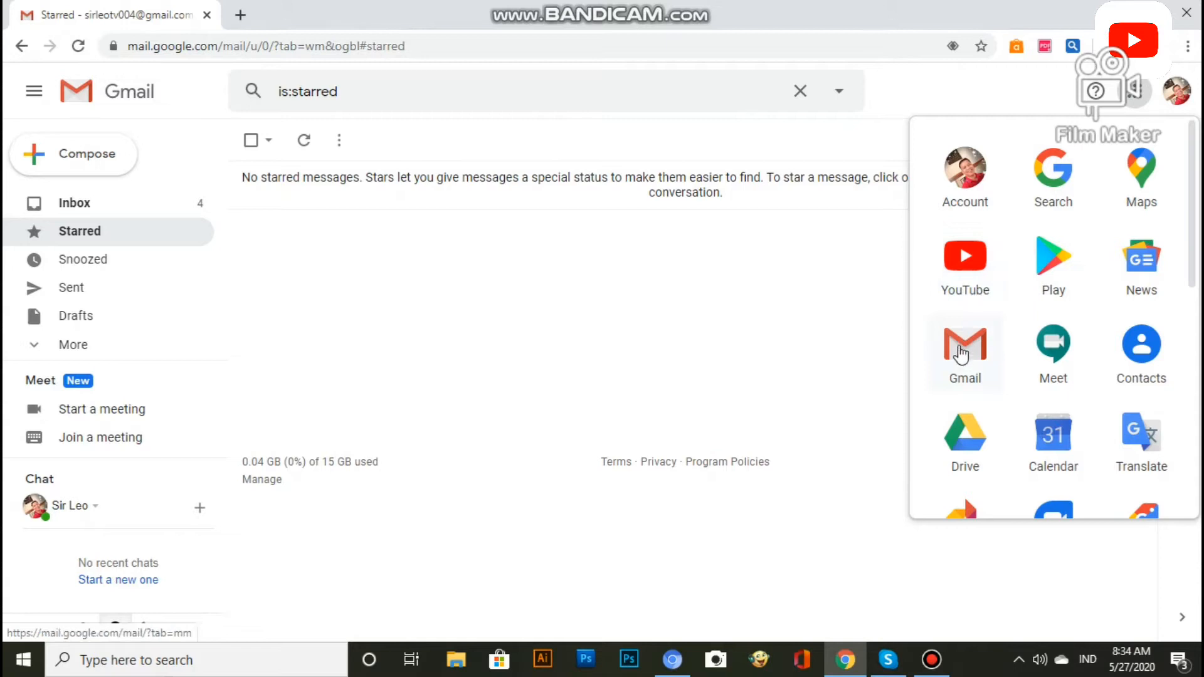
Launch Google Drive from the Google apps grid in Gmail.
click(964, 435)
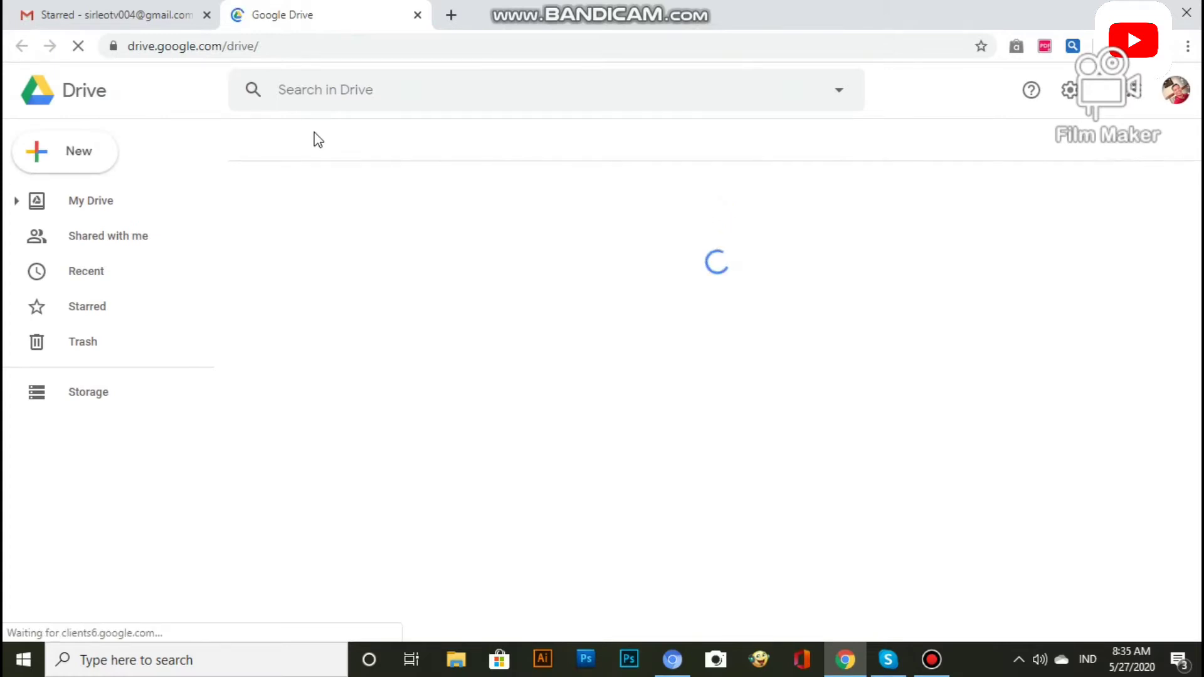
Create a new My Drive folder named 'ACTIVITY 1-10'.
click(91, 201)
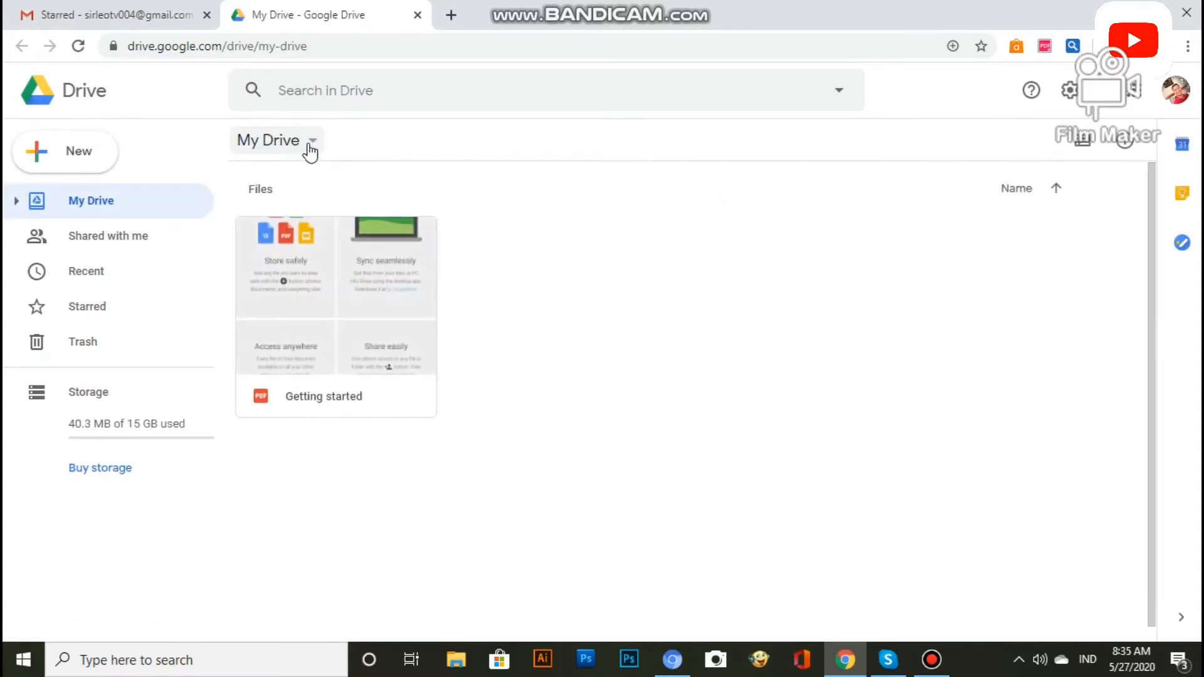
click(276, 140)
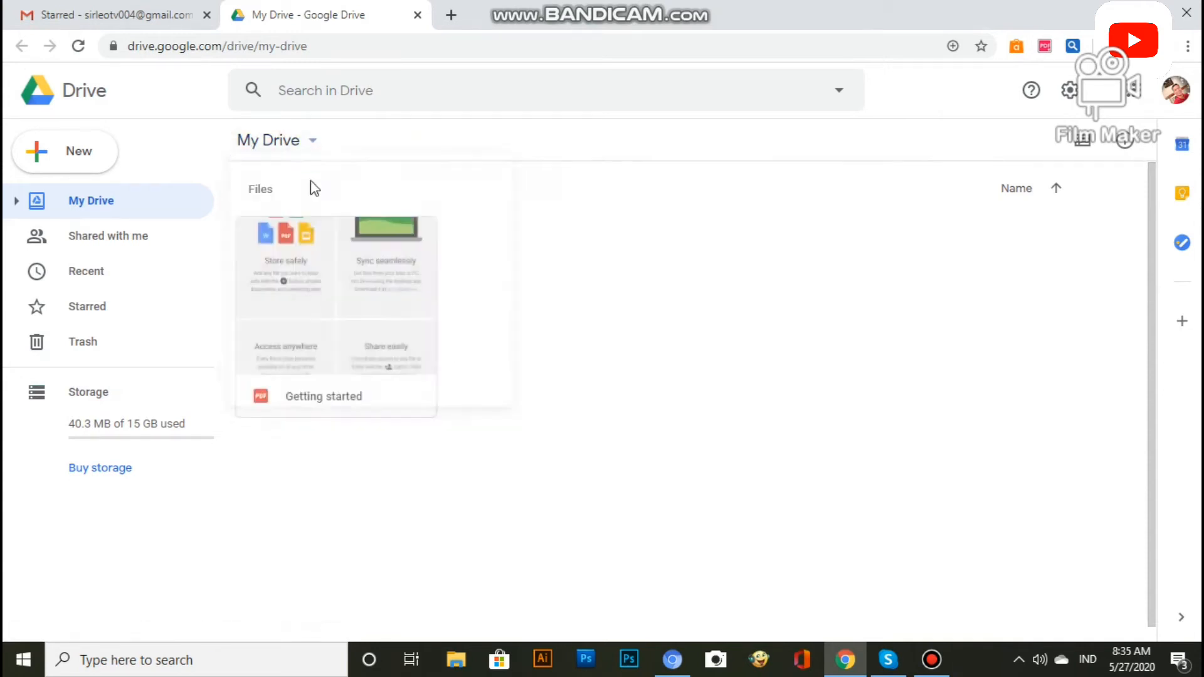
text(A)
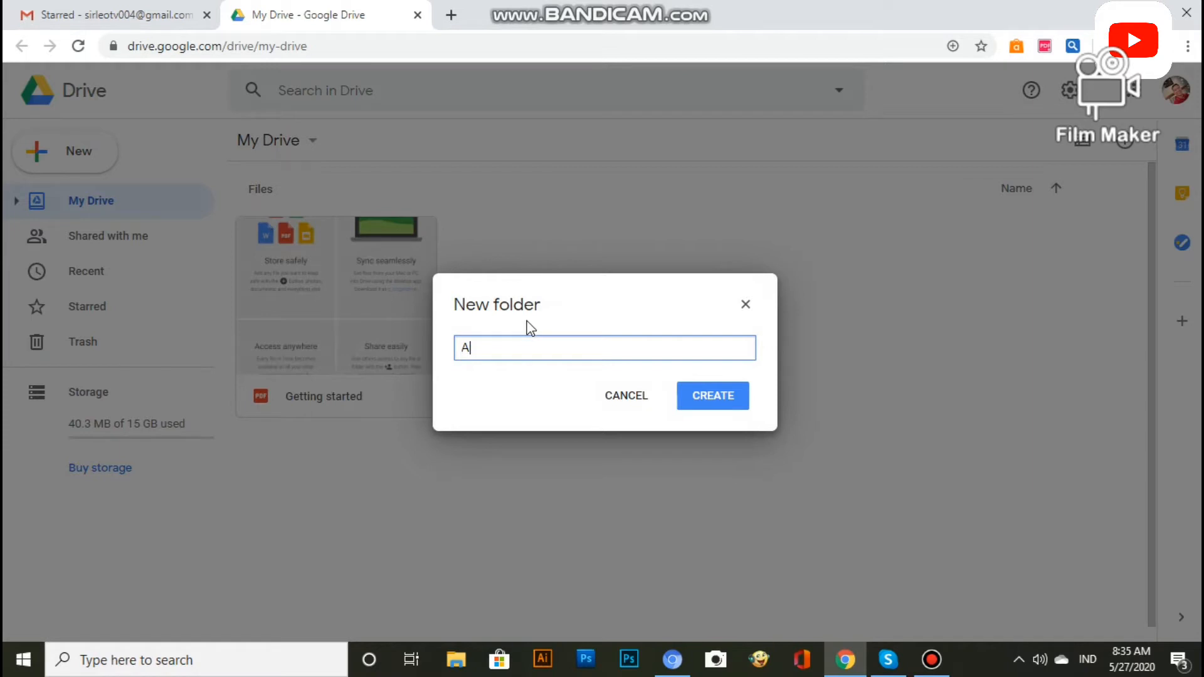
text(CTIV)
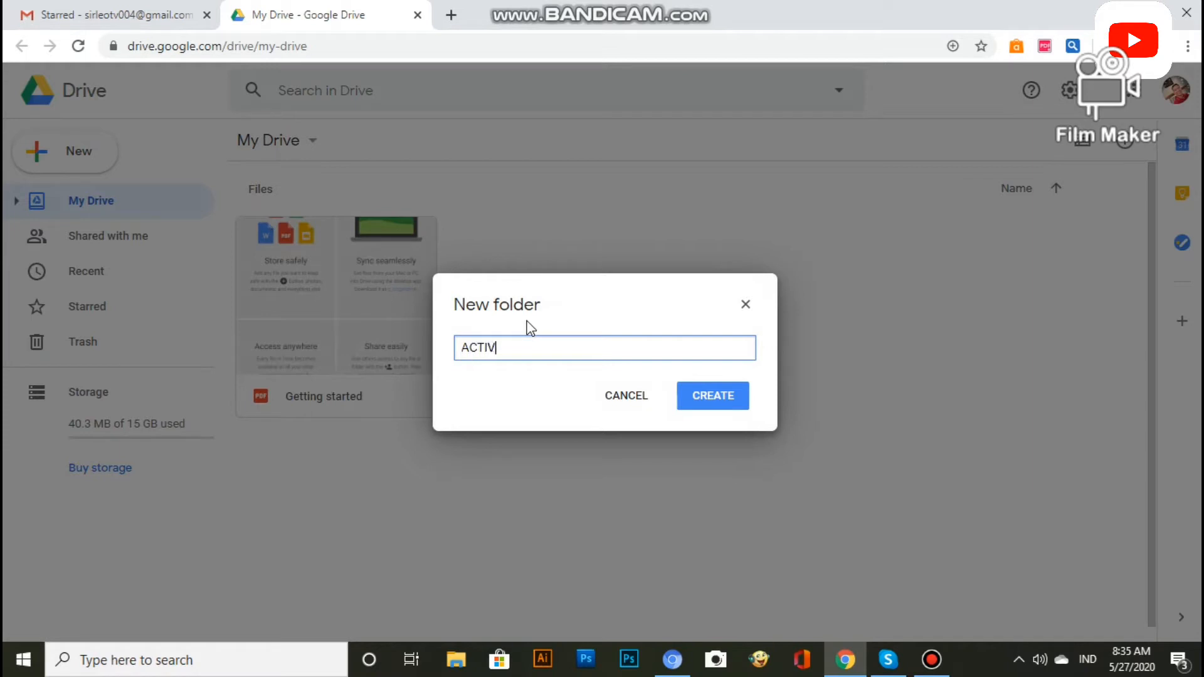
text(ITY 1-)
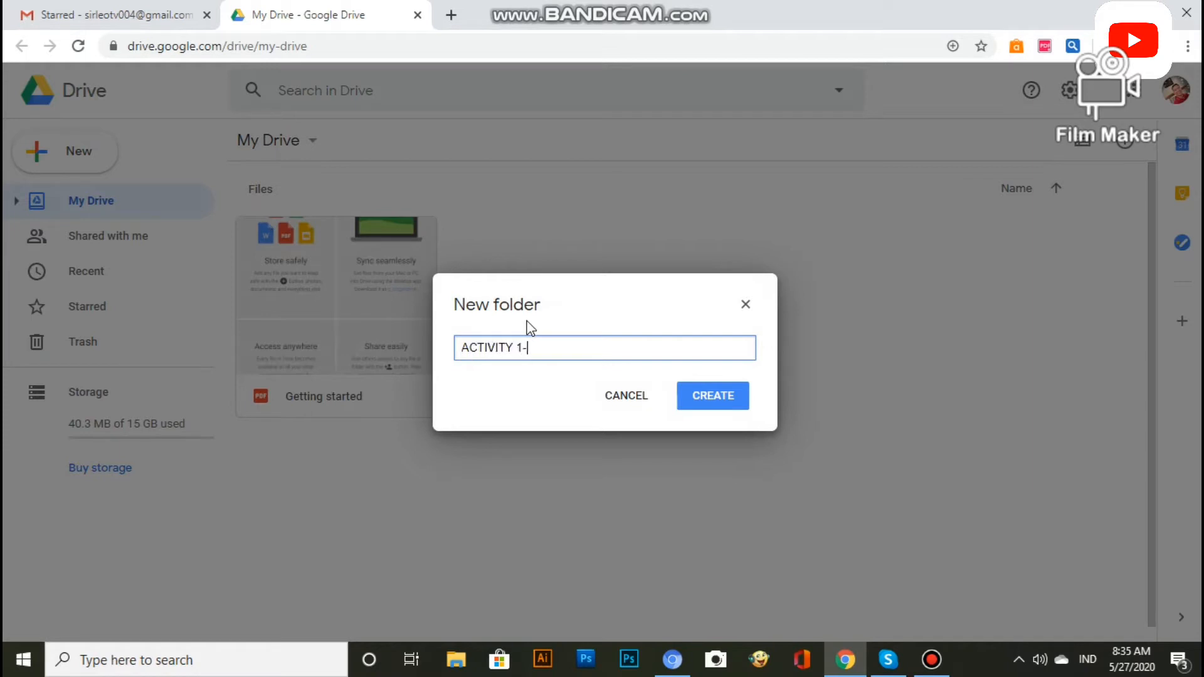
text(10)
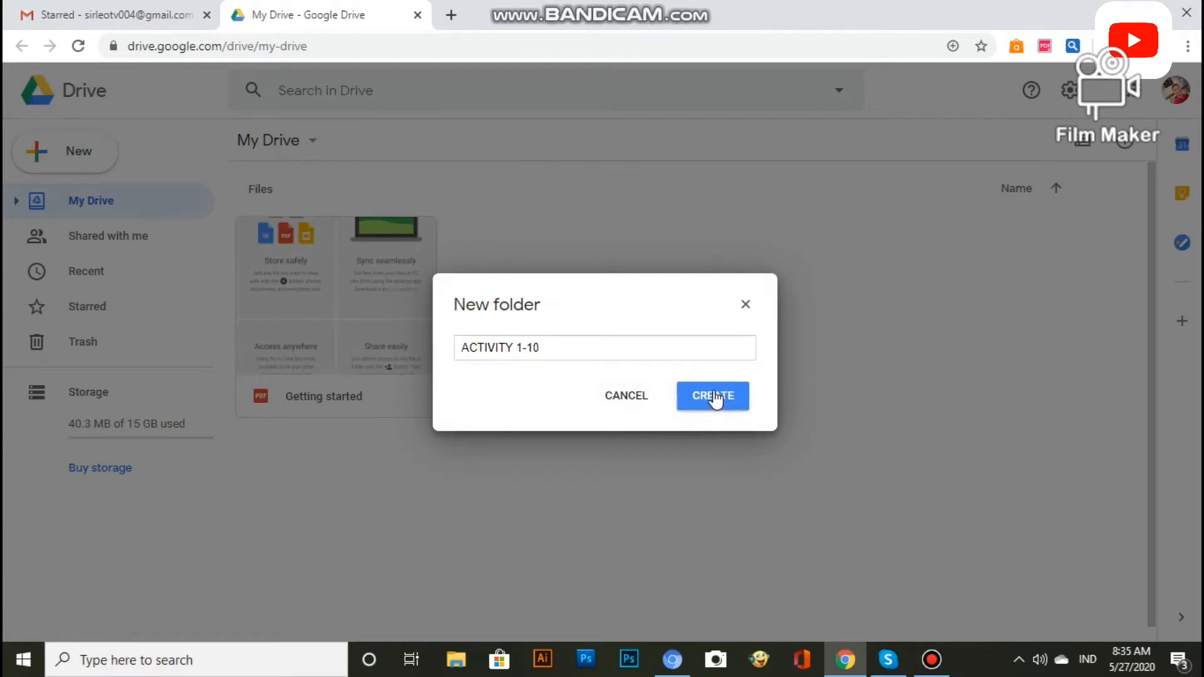
click(712, 395)
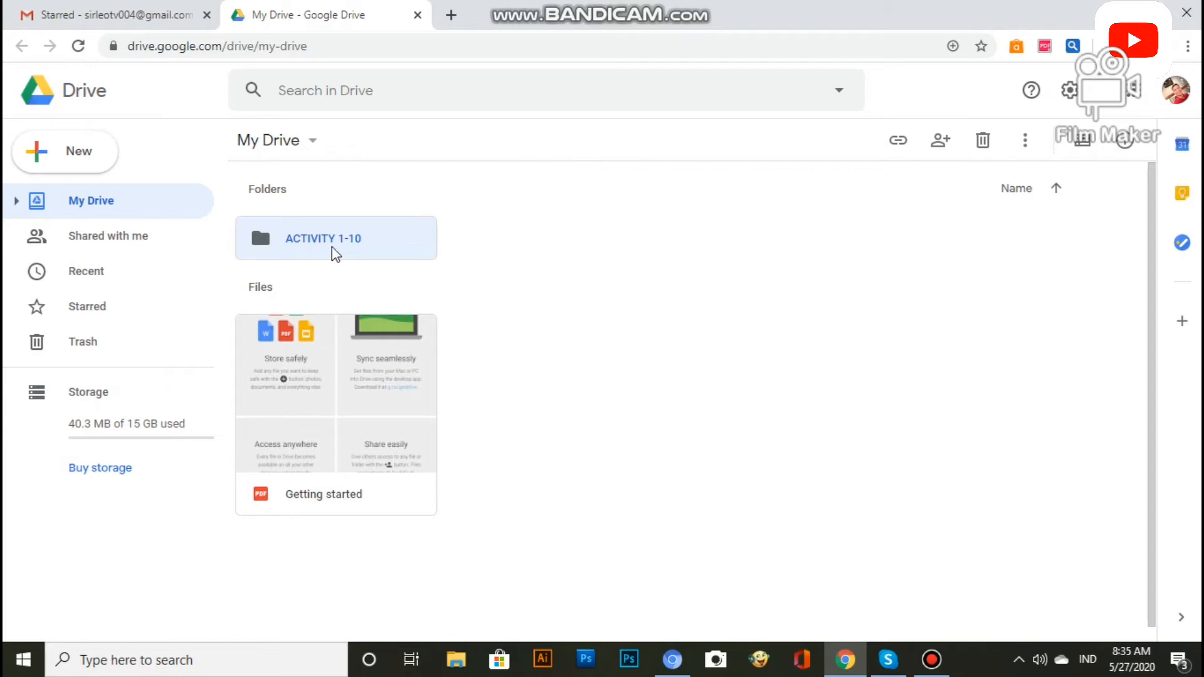
Inside the ACTIVITY 1-10 folder, upload the Word files ACTIVITY 1 through ACTIVITY 10.
double_click(334, 238)
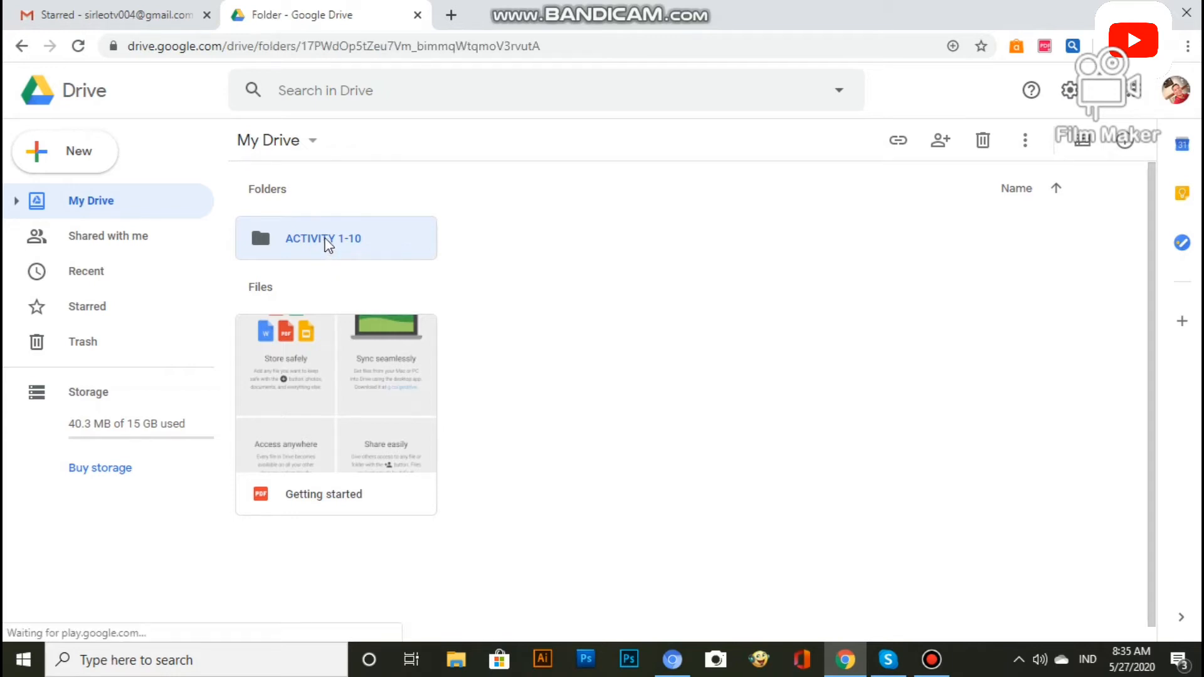
double_click(323, 238)
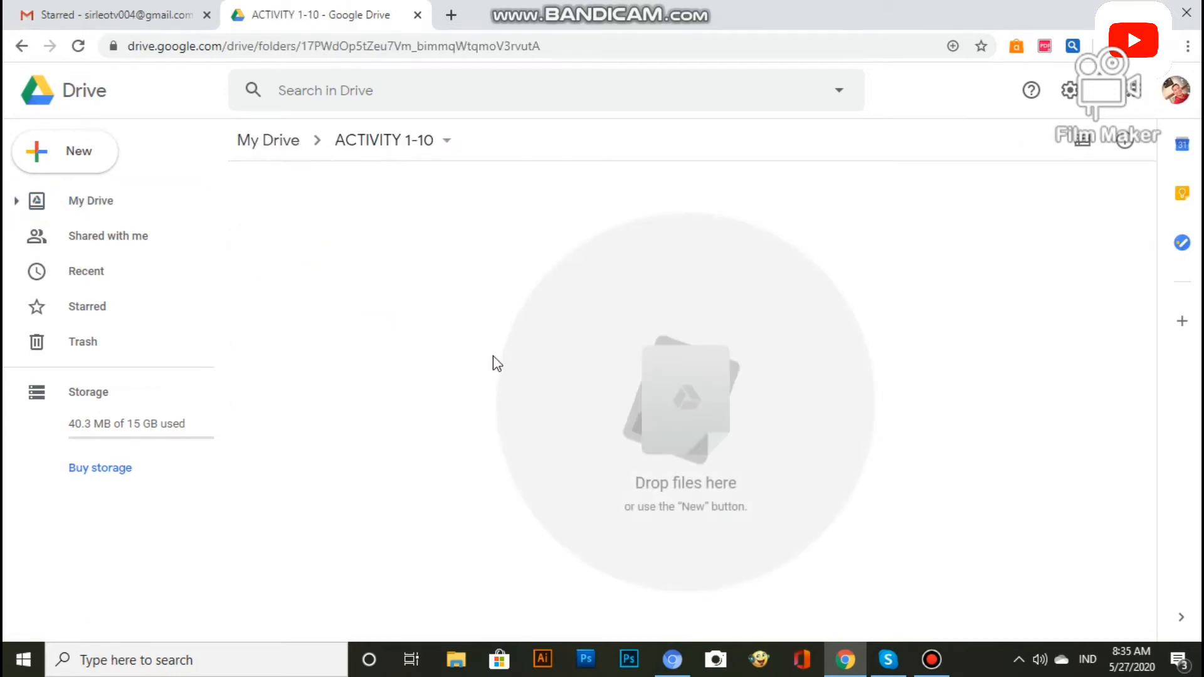
mouse_move(742, 529)
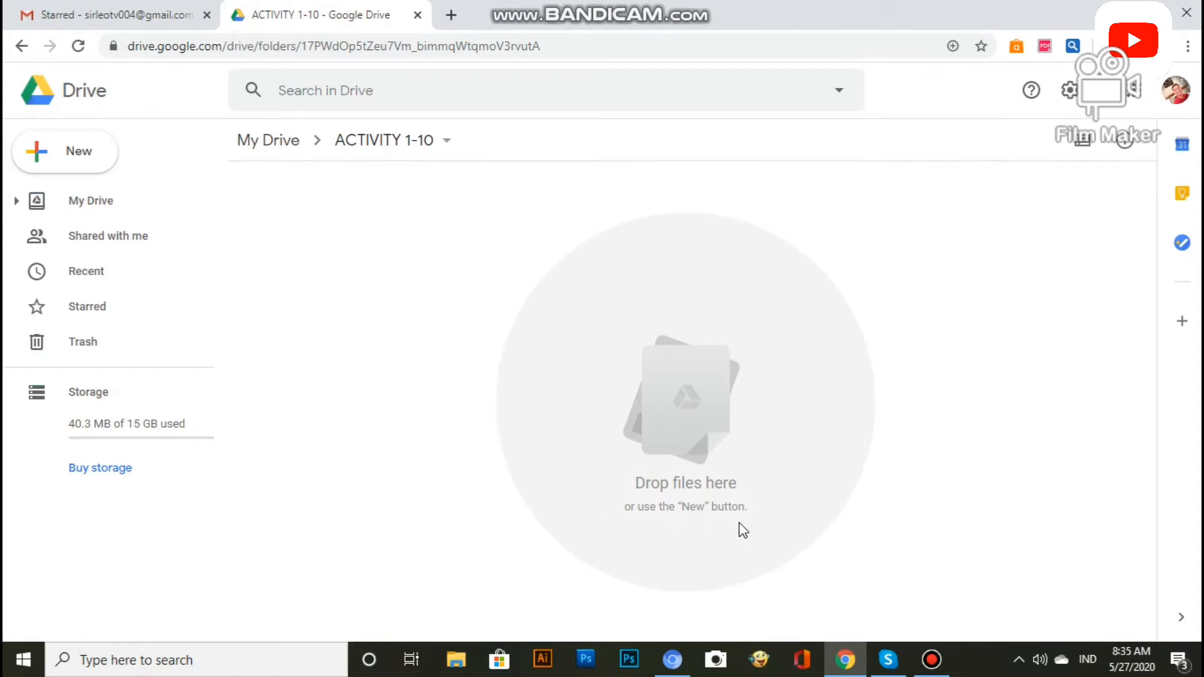
mouse_move(694, 366)
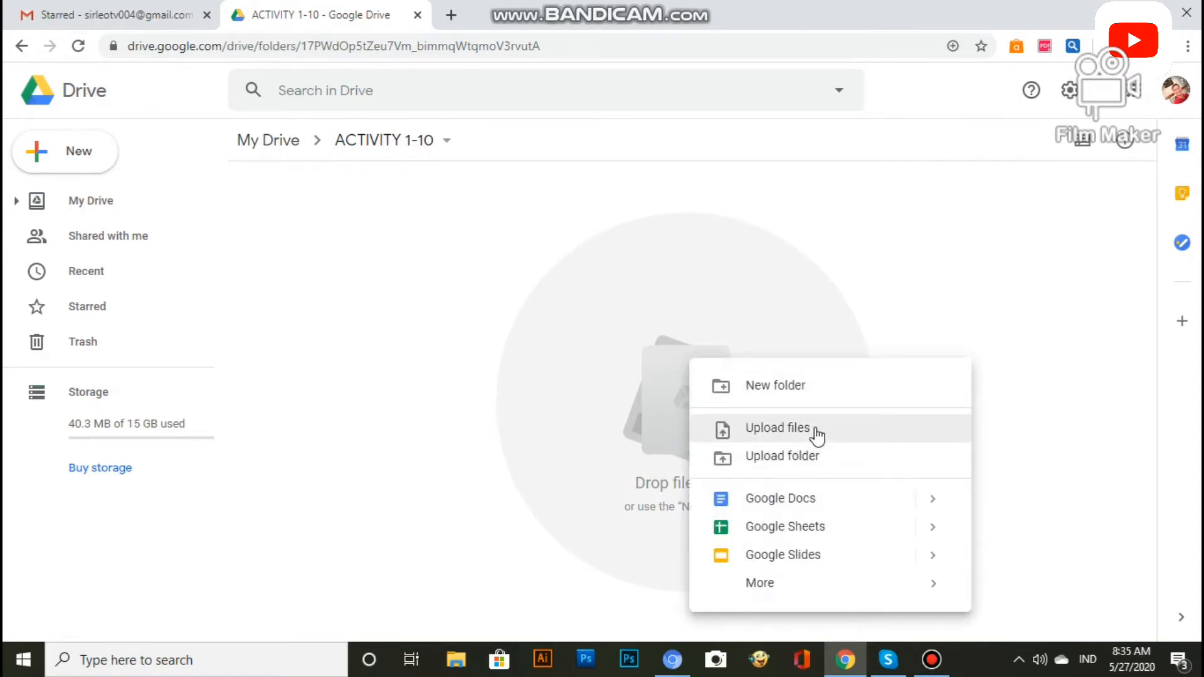
click(776, 427)
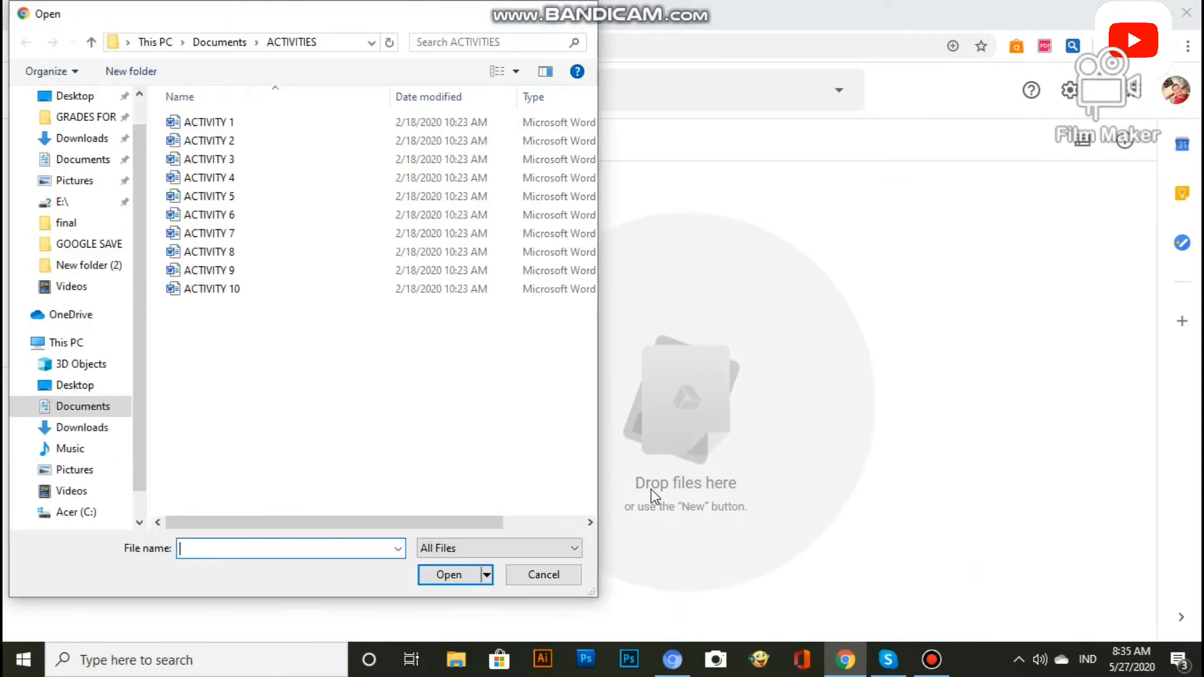
mouse_move(471, 343)
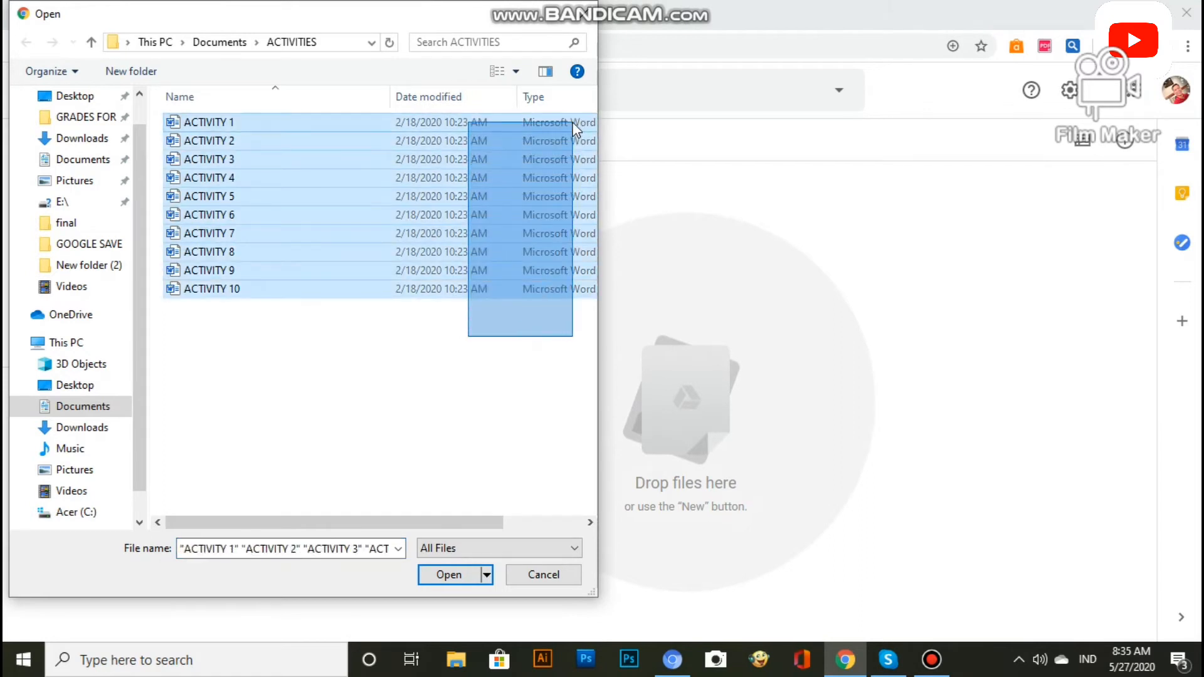
click(446, 572)
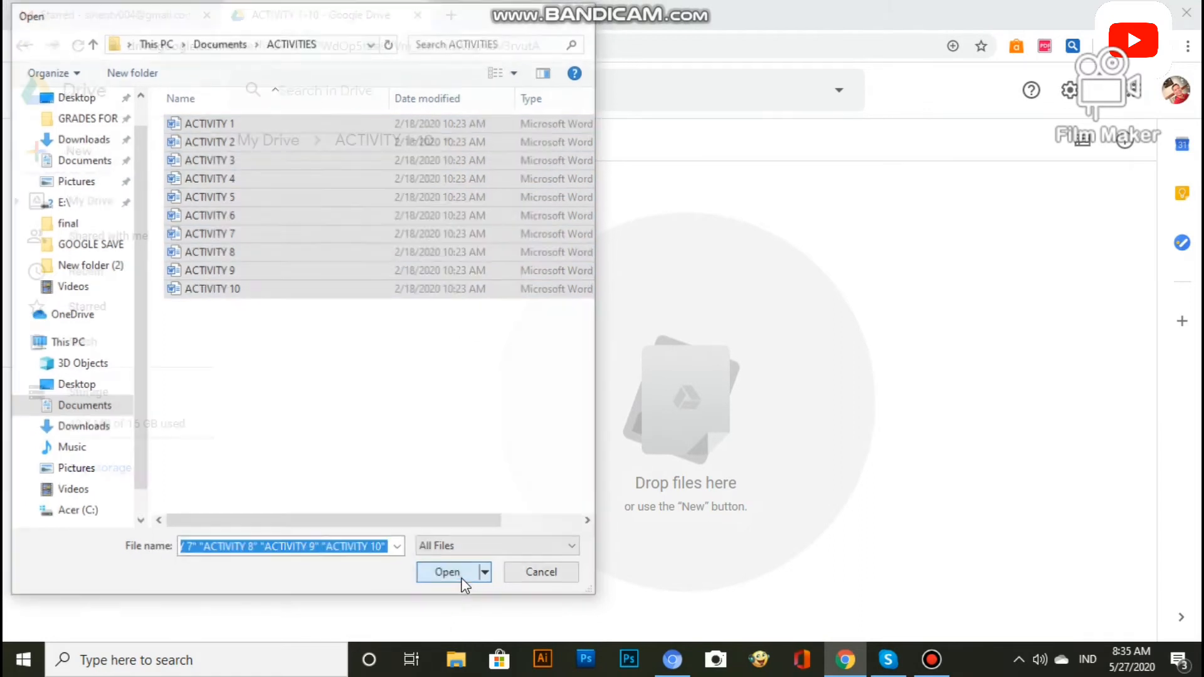
click(446, 572)
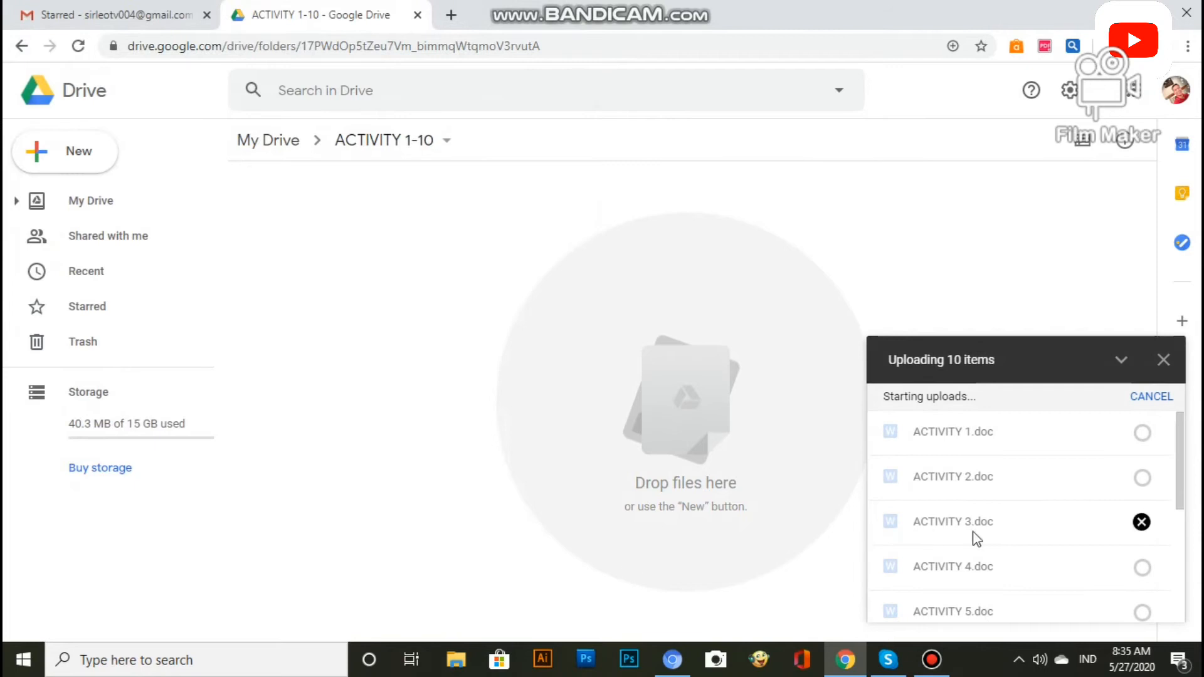
mouse_move(1186, 517)
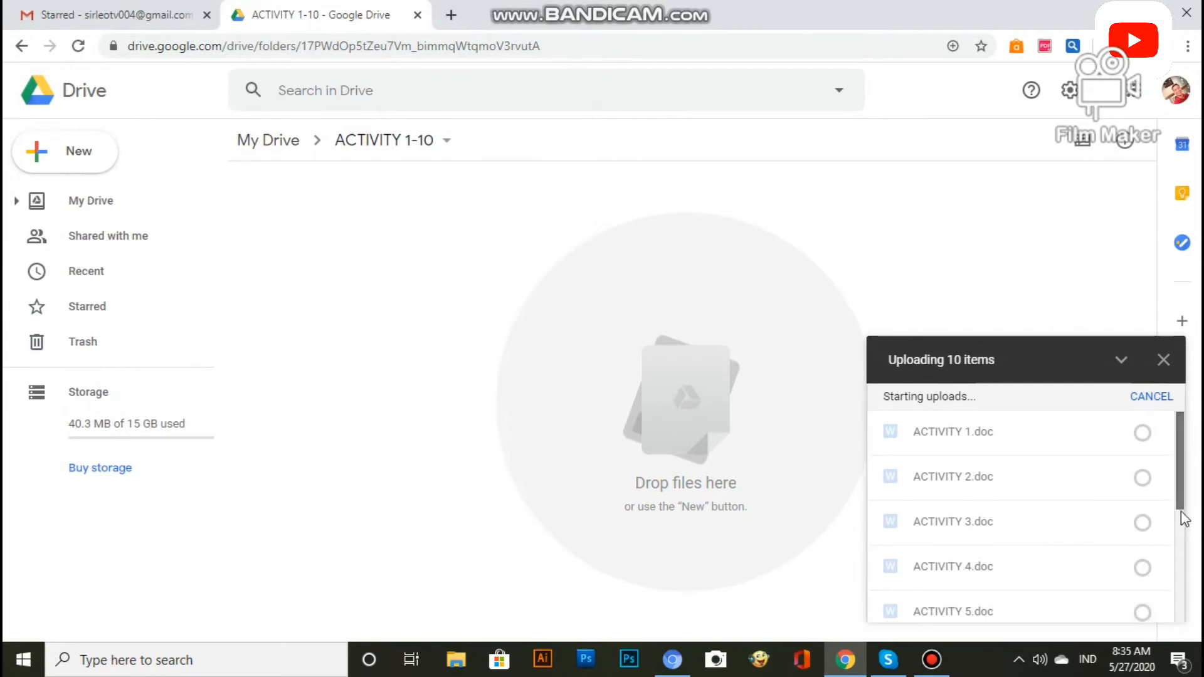
Check the ten completed uploads in the status panel and dismiss the summary.
scroll(down, 3)
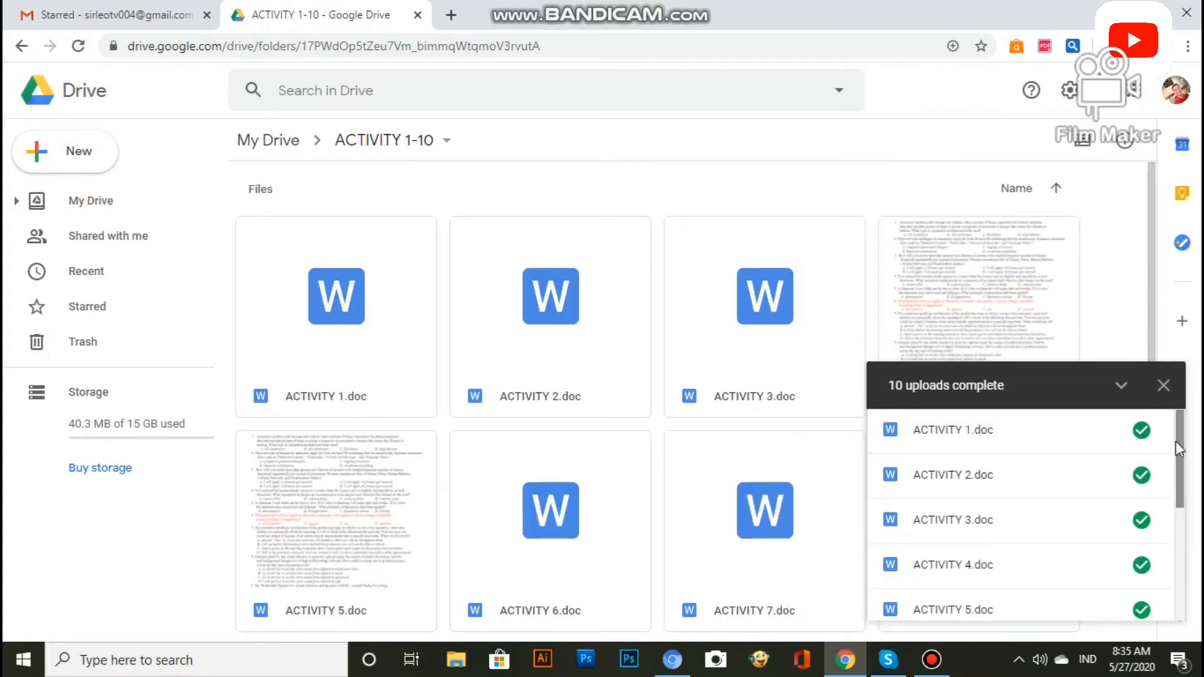
scroll(down, 3)
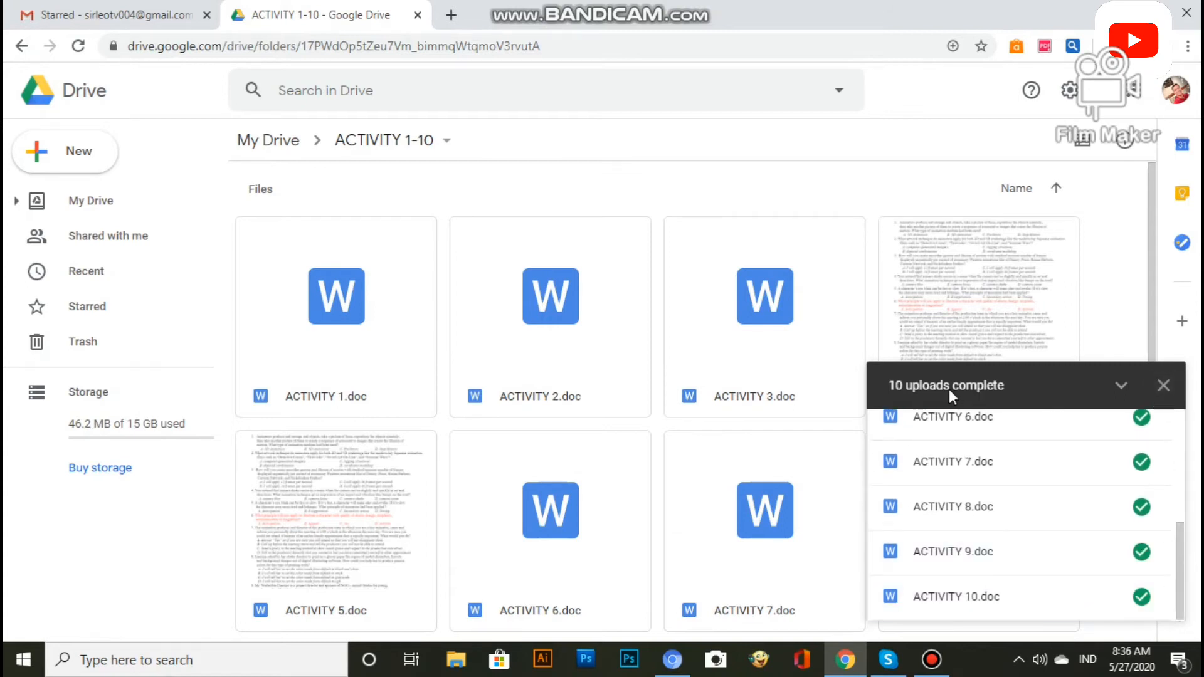
click(1164, 385)
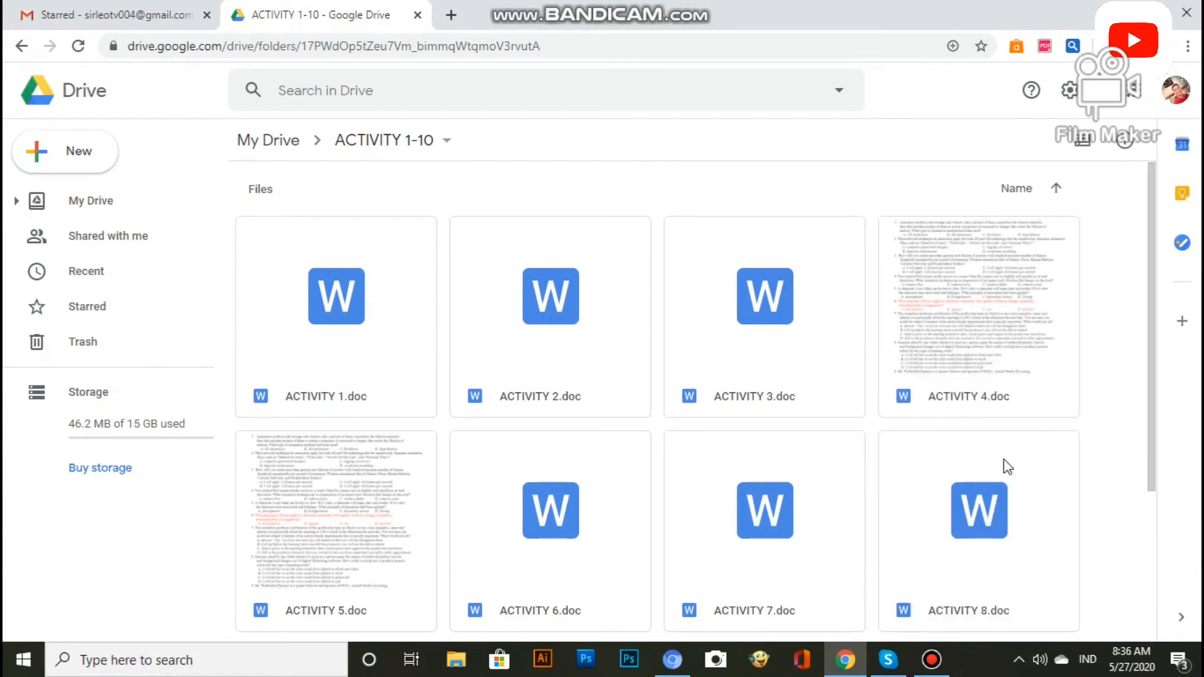
mouse_move(301, 170)
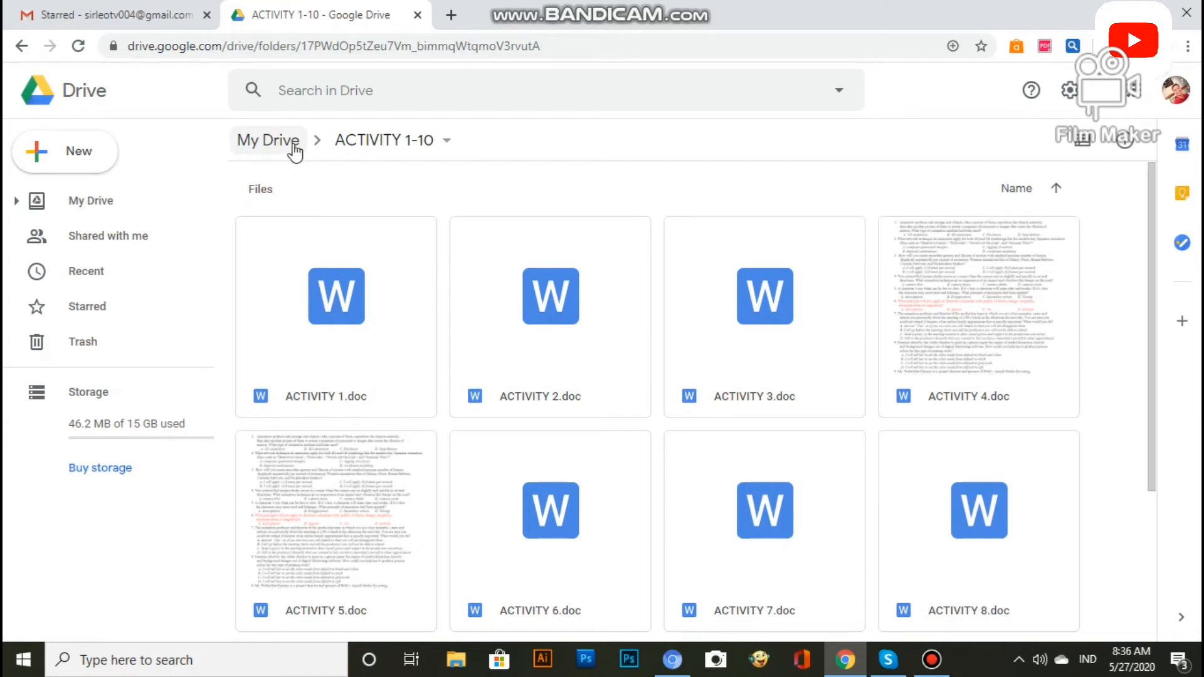
From My Drive, bring up sharing for the ACTIVITY 1-10 folder and add the person's email.
click(267, 140)
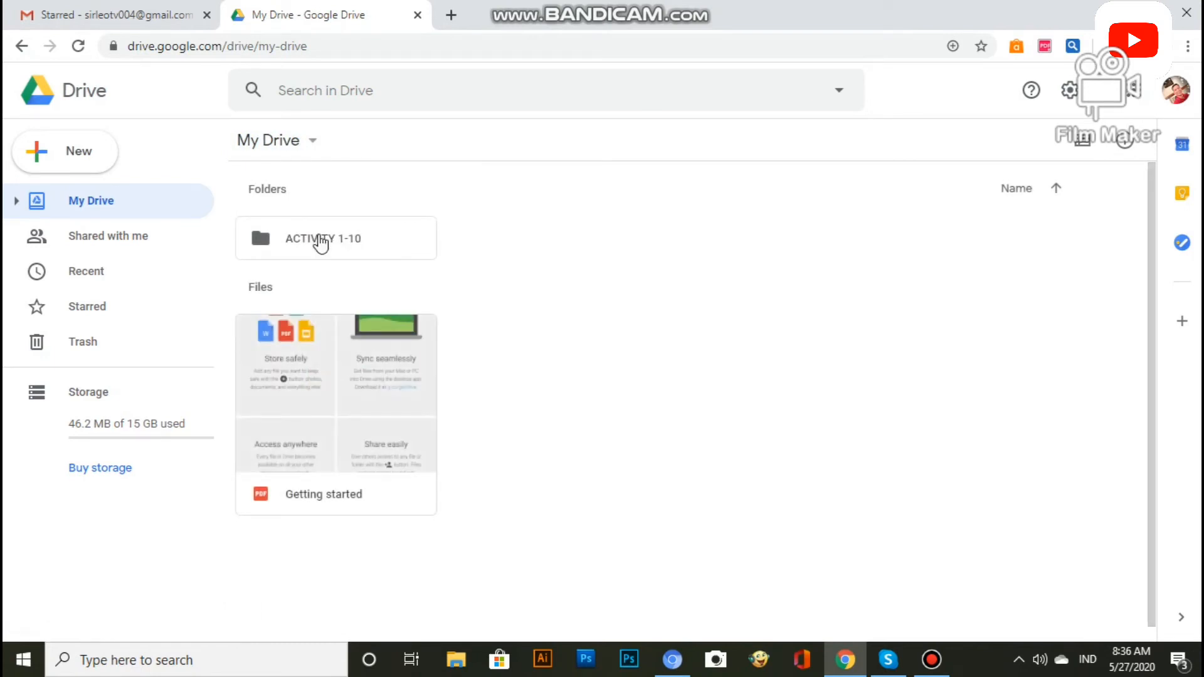
right_click(323, 238)
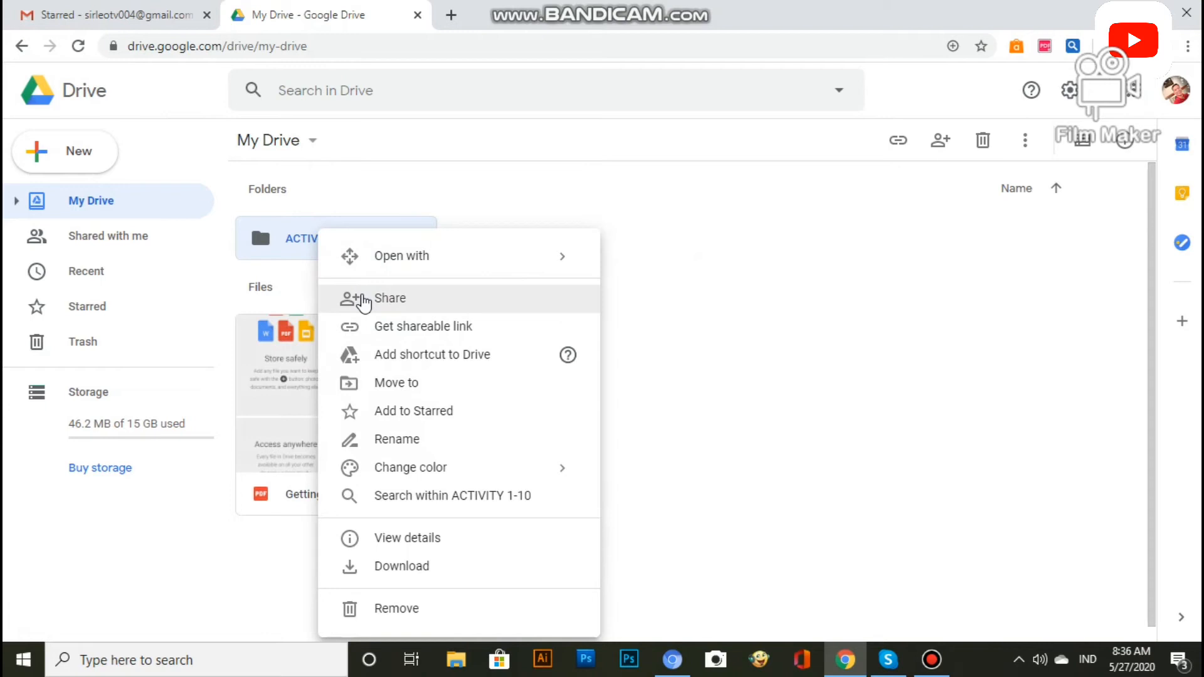
click(390, 299)
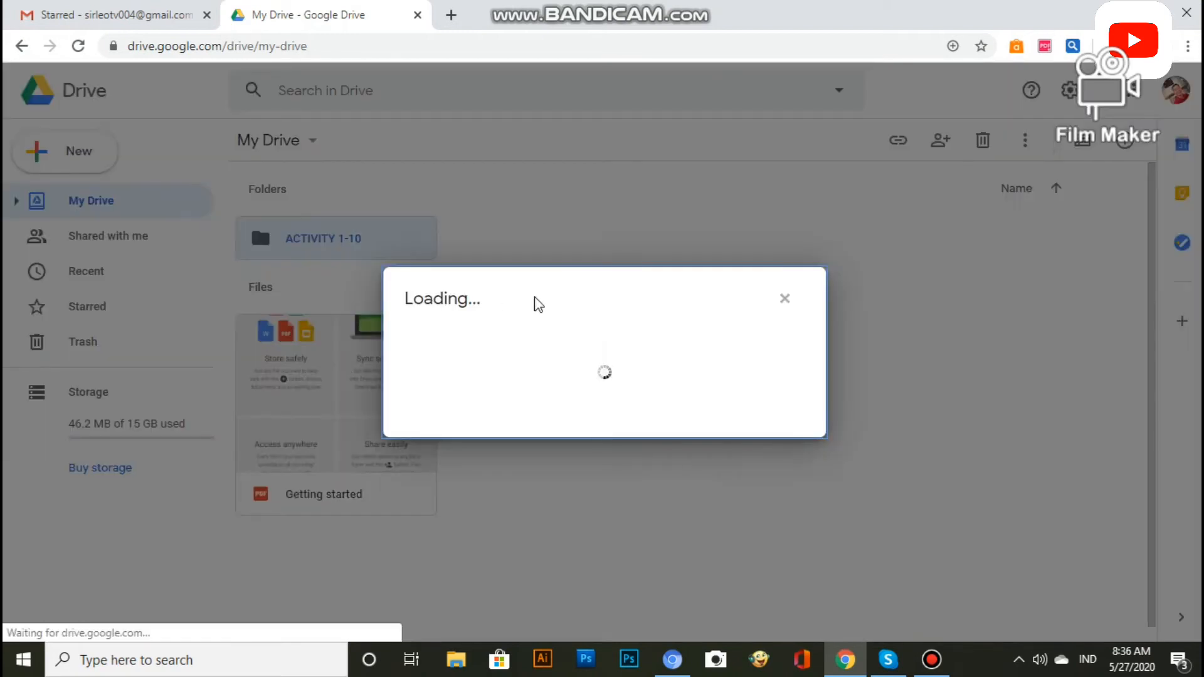
mouse_move(563, 358)
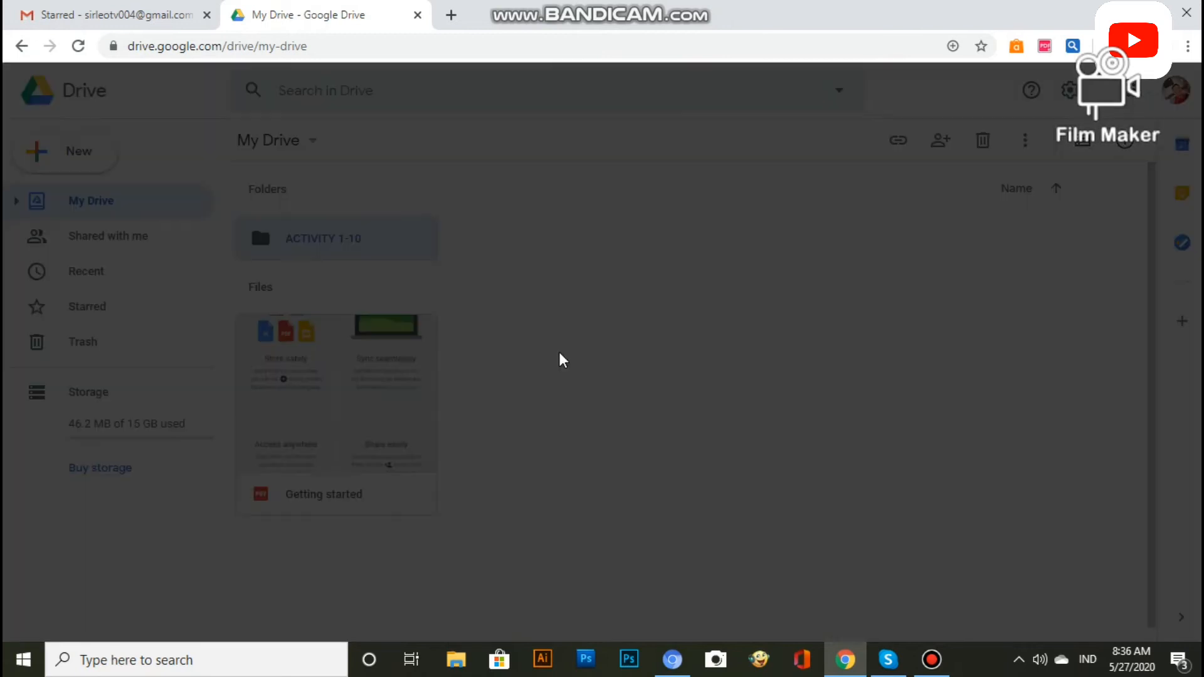
click(939, 139)
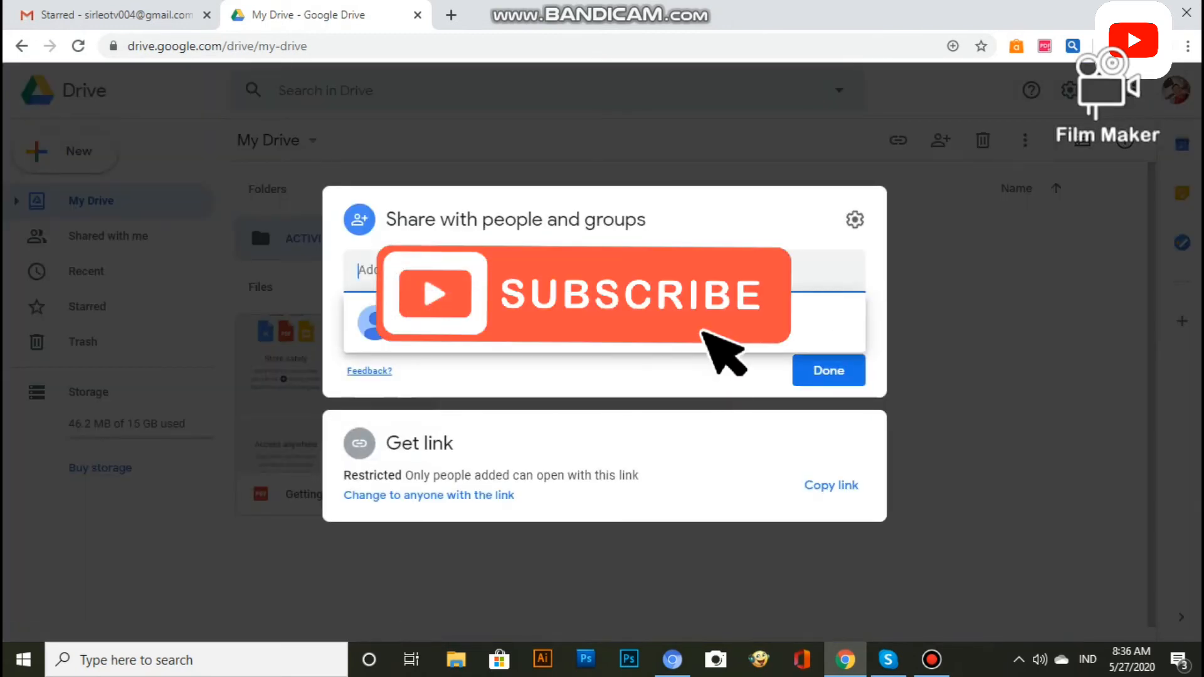
mouse_move(730, 384)
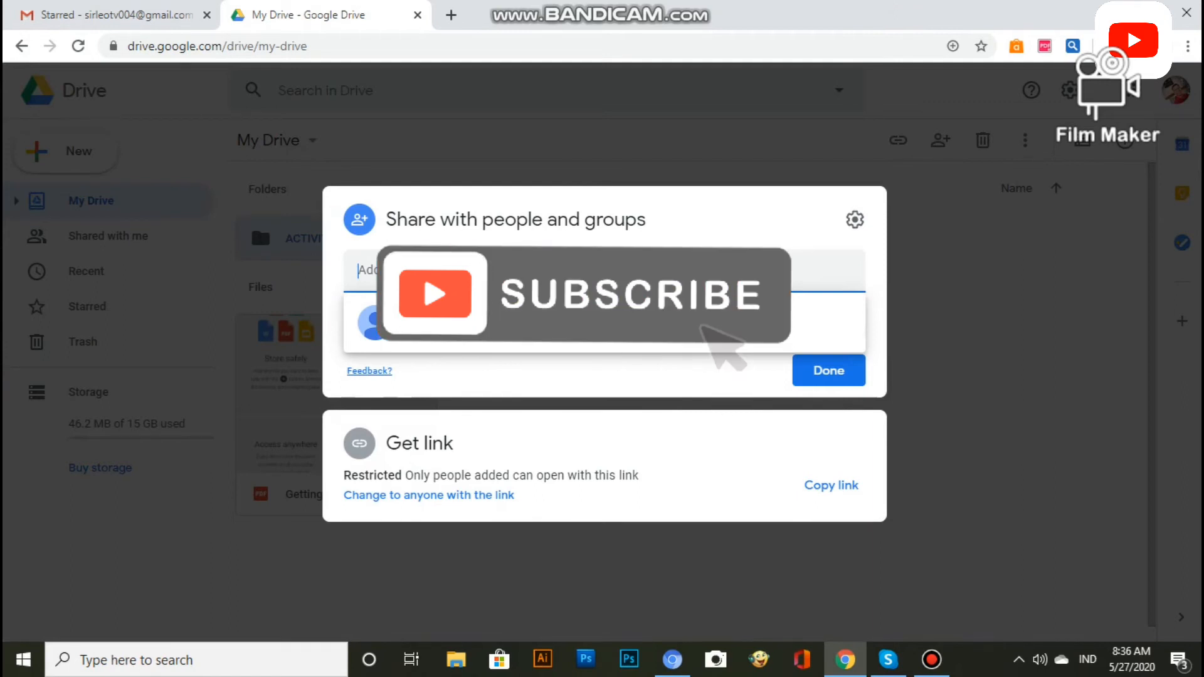
mouse_move(726, 350)
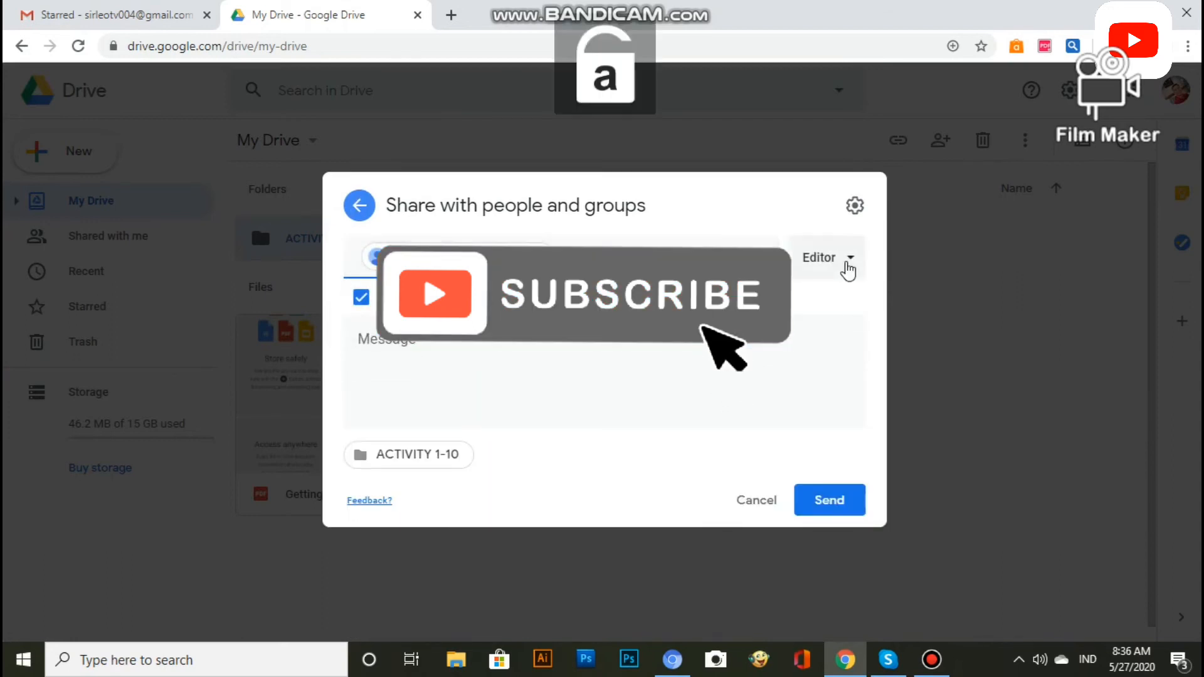
Grant the person Editor access and send the share invitation.
click(825, 258)
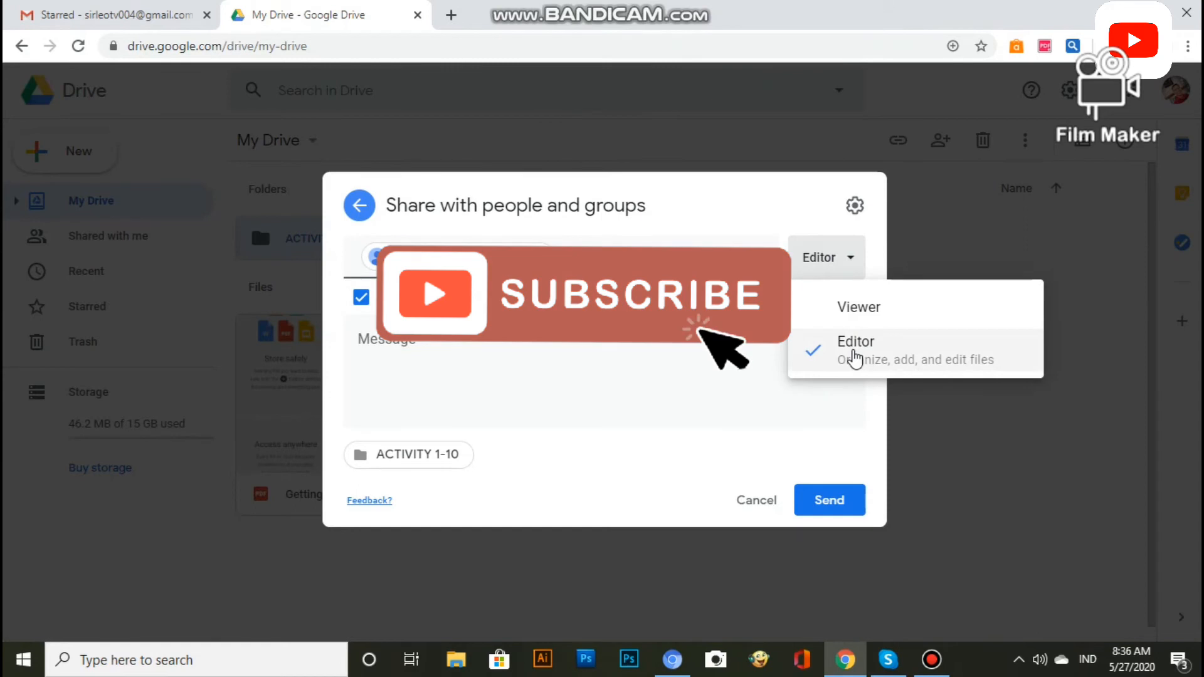
click(854, 349)
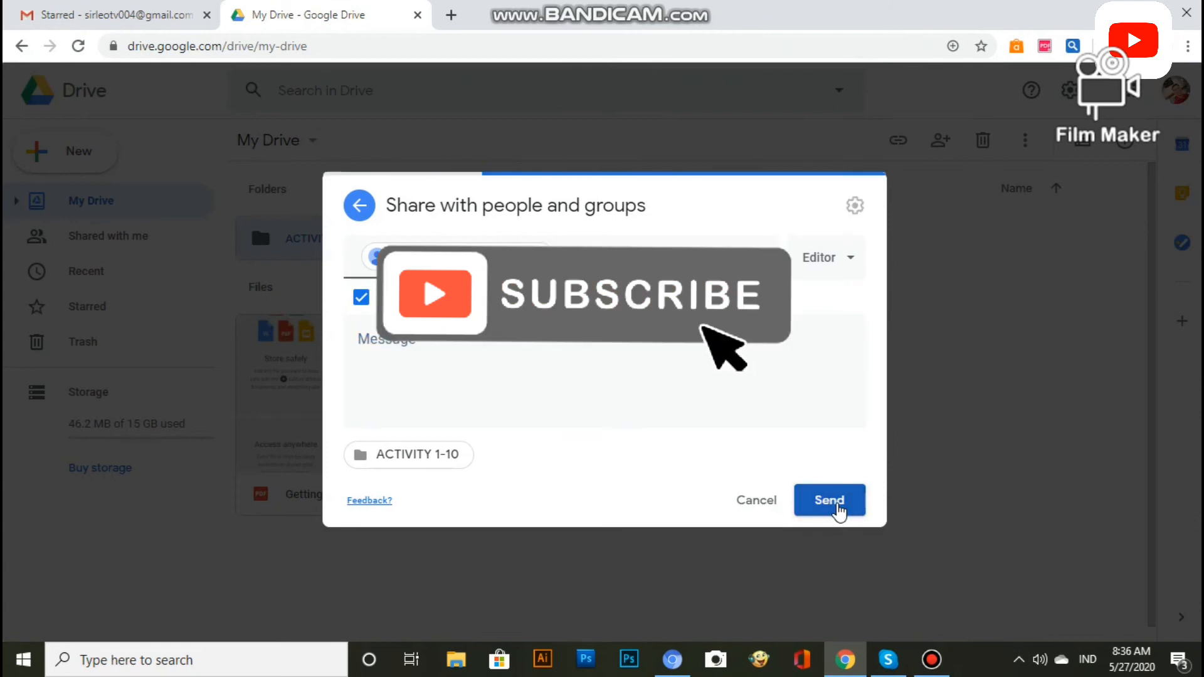
click(829, 500)
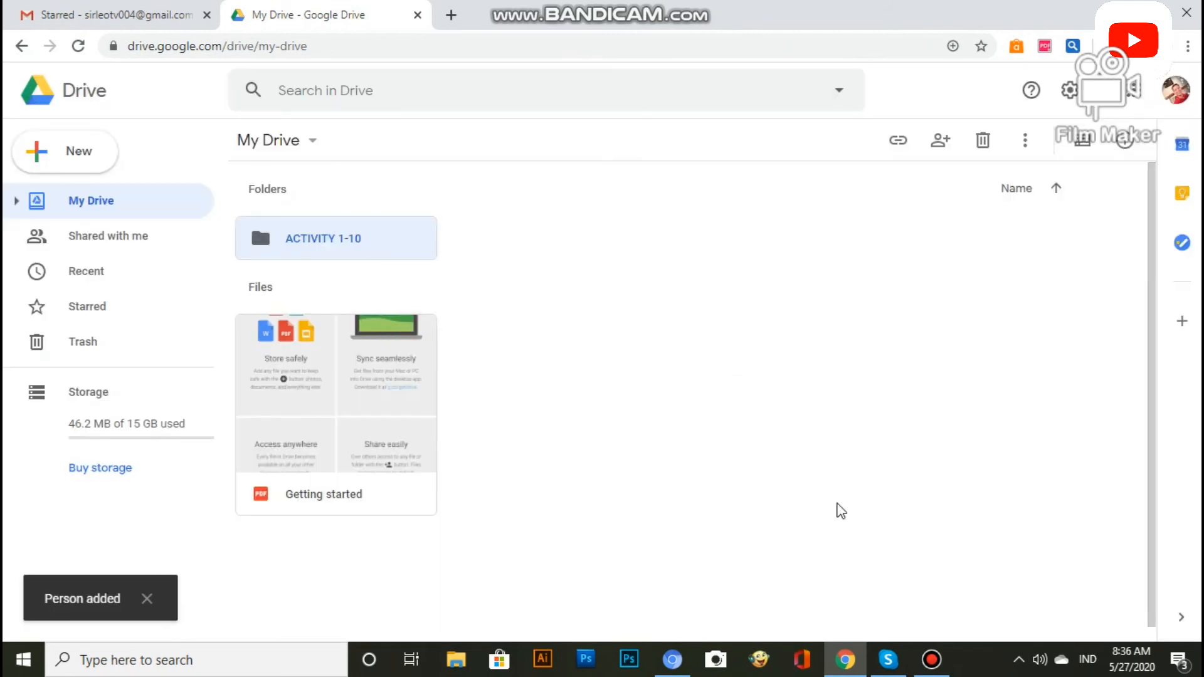
mouse_move(473, 549)
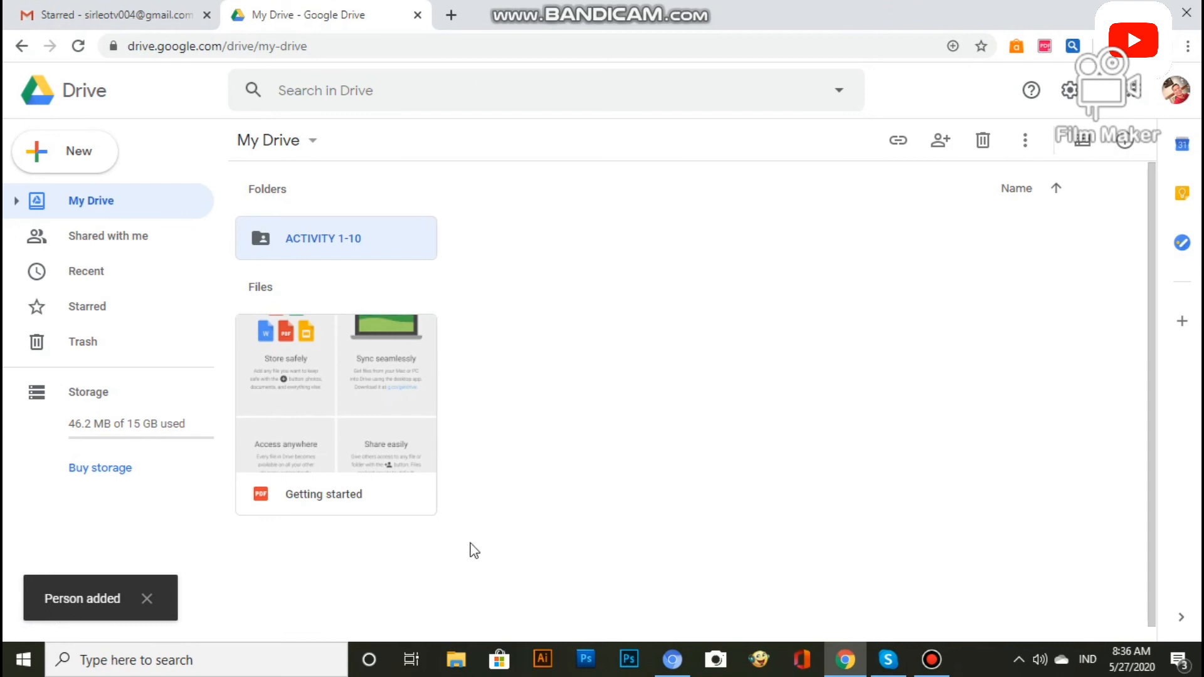
mouse_move(276, 140)
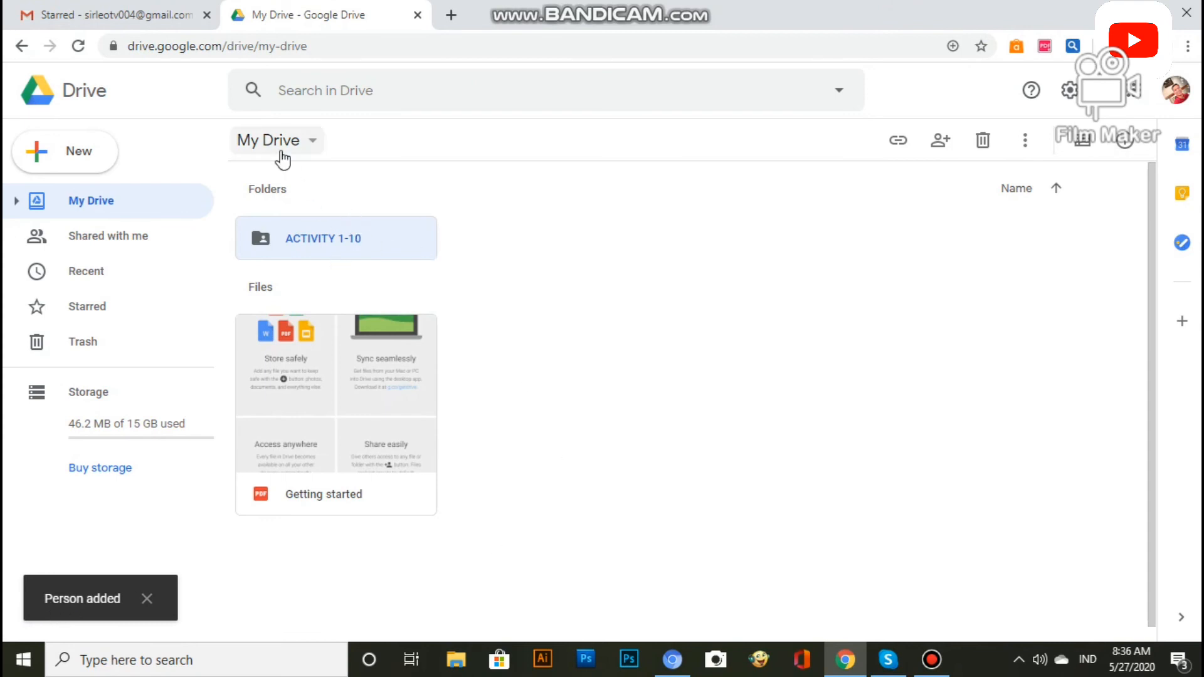